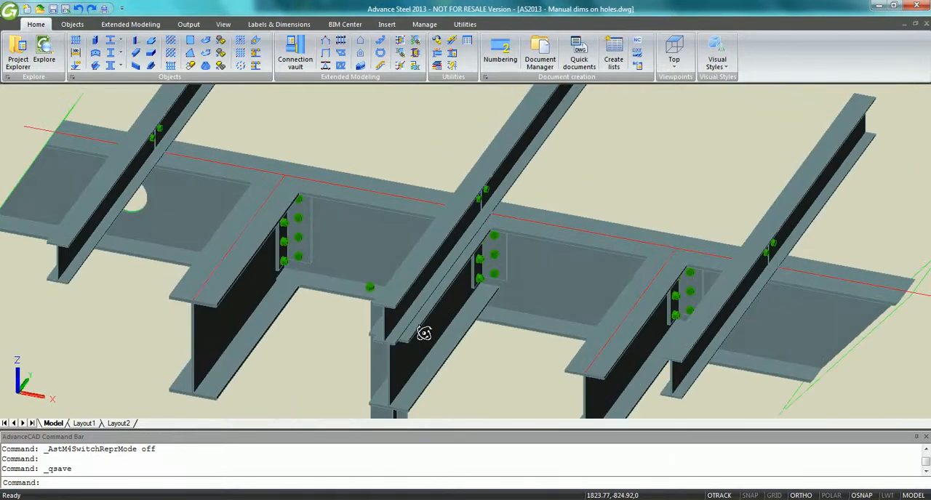
Orbit the steel model and select the main beam with the circular hole.
left_click_drag(425, 335, 407, 332)
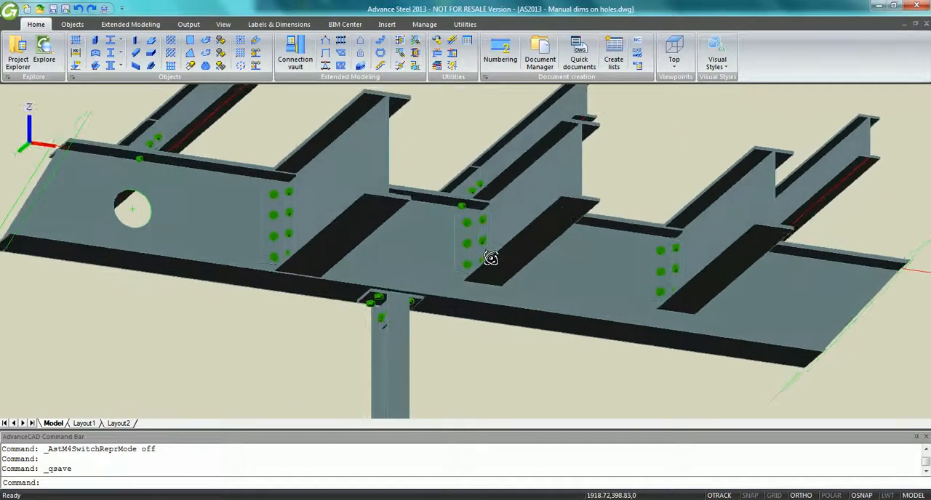
left_click_drag(491, 259, 483, 326)
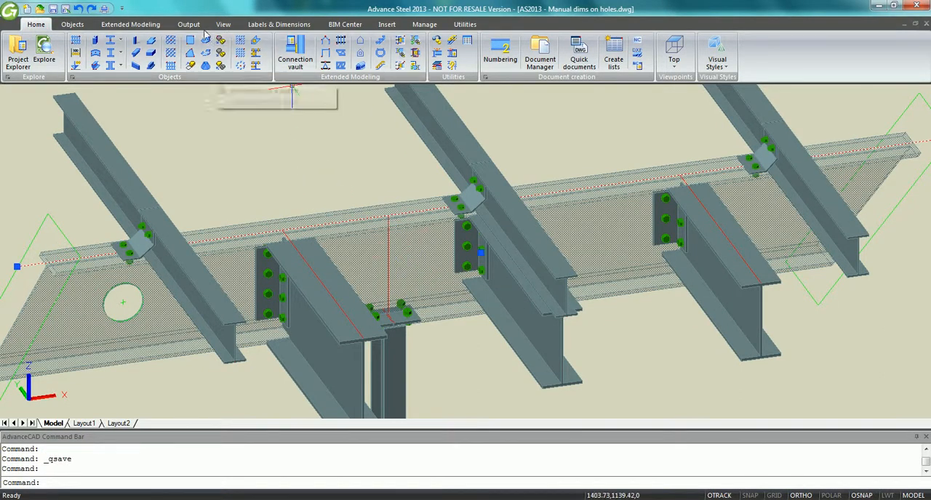
Generate the beam 1006 workshop drawing with the Selected SP Beam - AutoPage process.
left_click(189, 23)
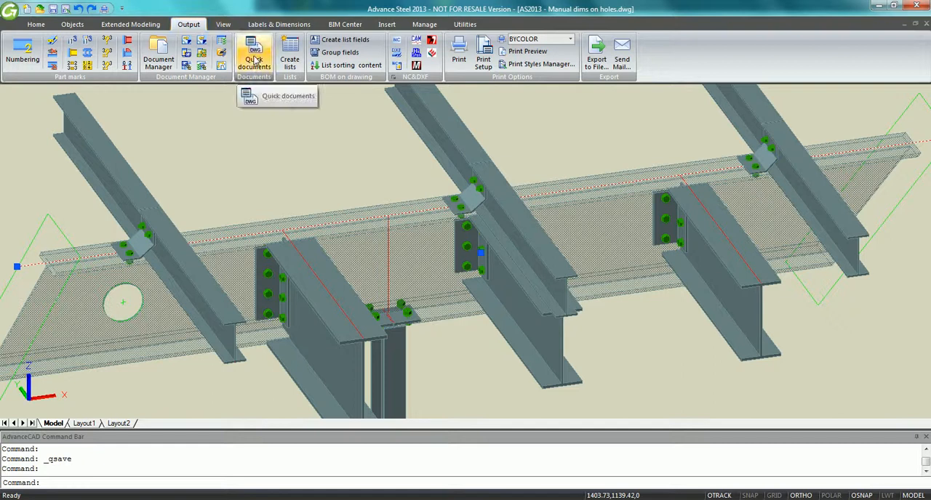
left_click(253, 55)
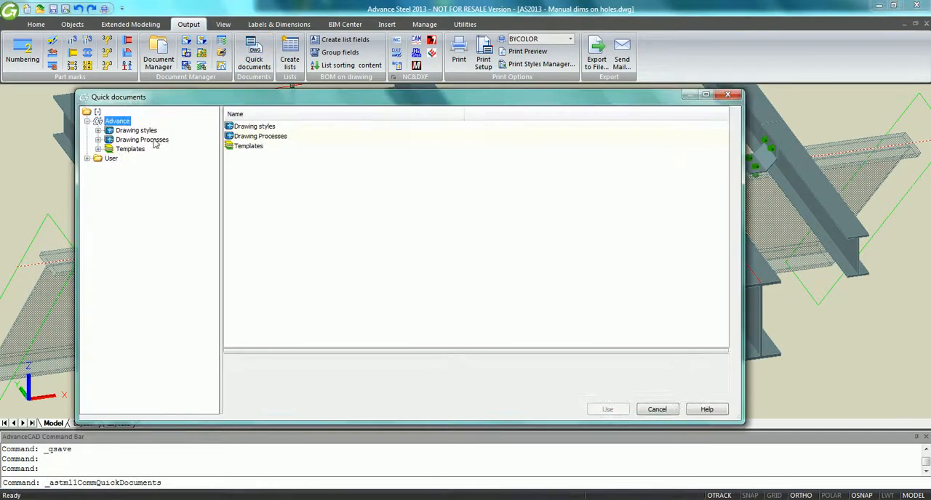
left_click(99, 140)
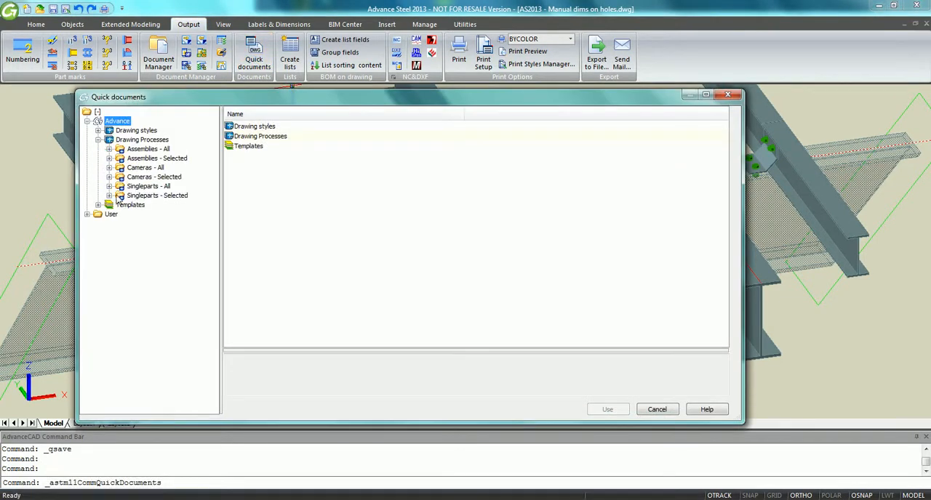
left_click(109, 195)
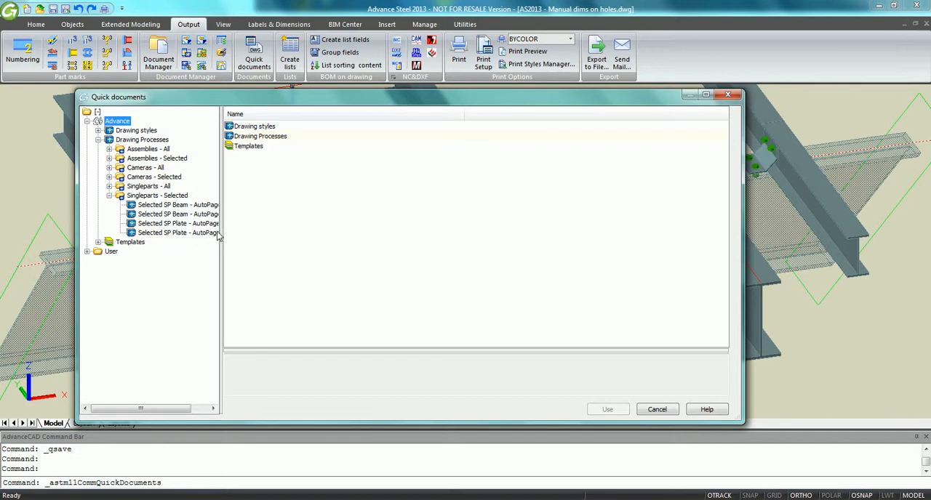
left_click(178, 214)
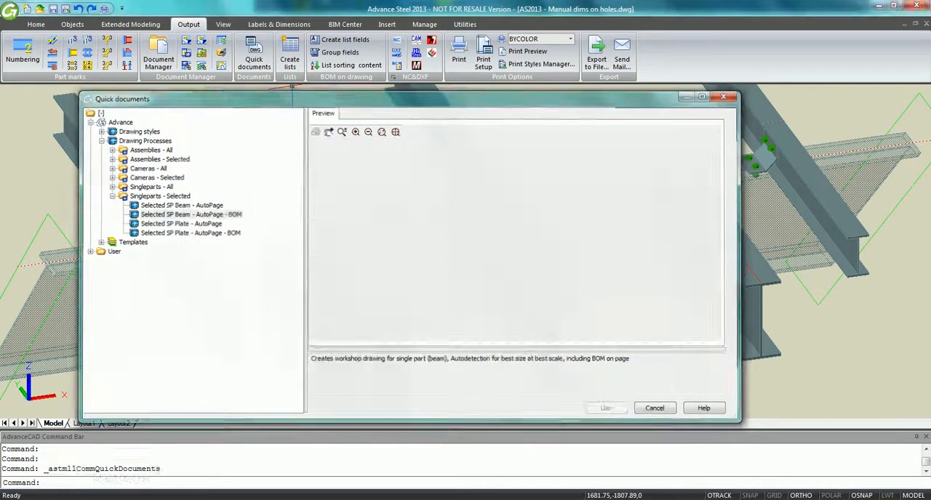
left_click(605, 408)
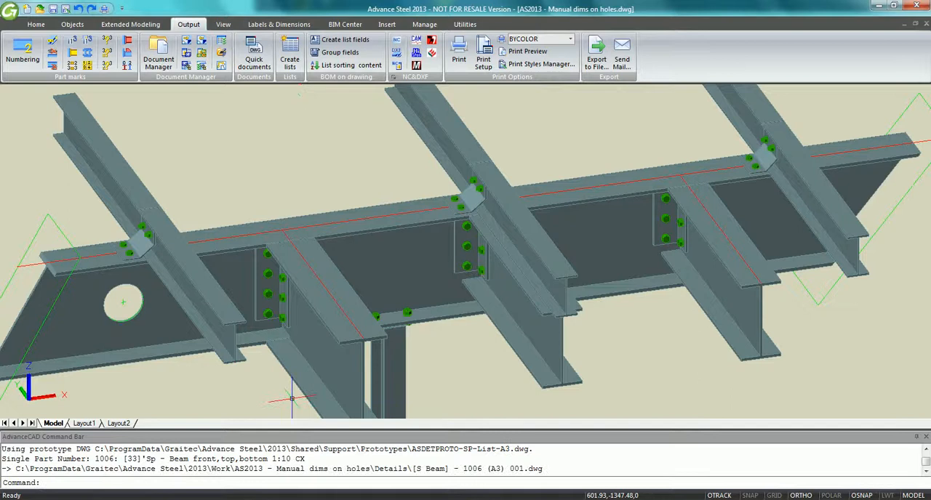
Open the new beam 1006 detail drawing from the Document Manager.
left_click(157, 55)
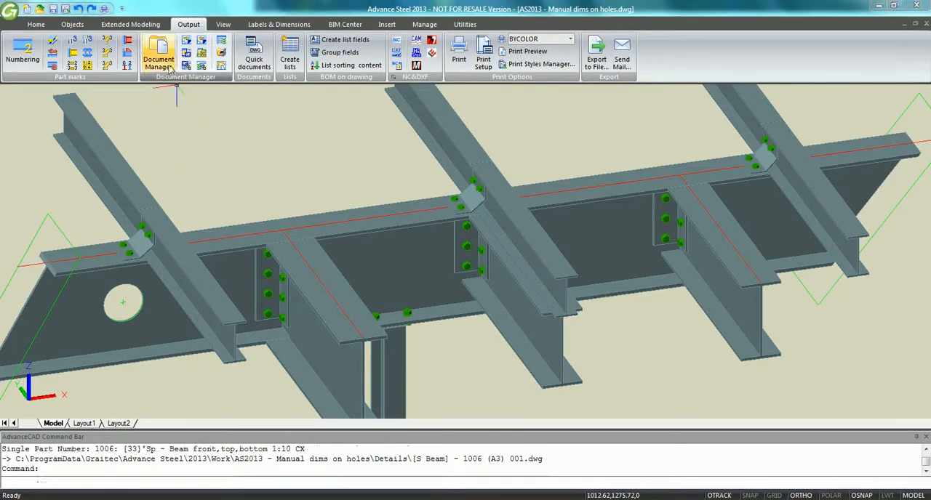
left_click(157, 55)
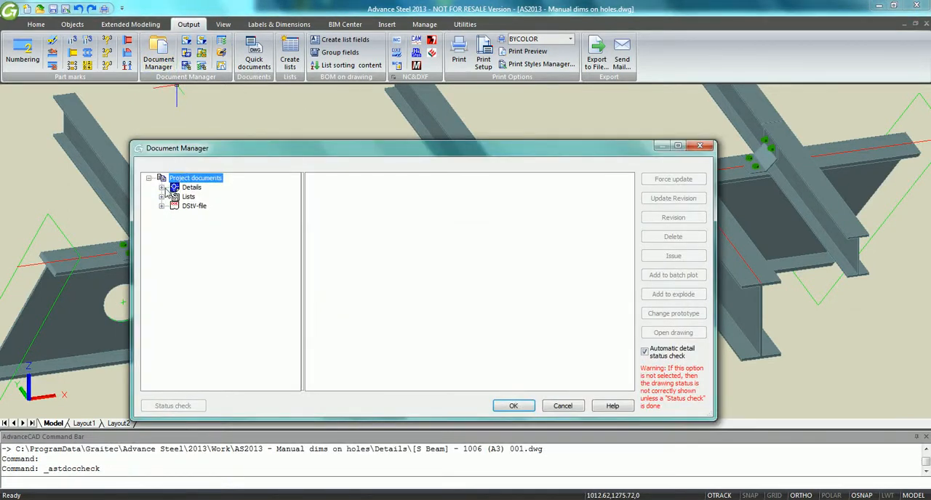
left_click(161, 187)
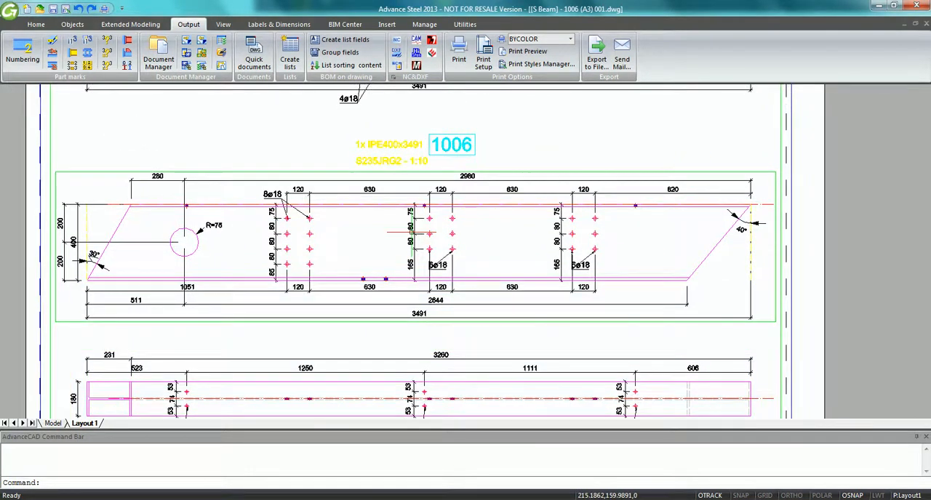
Erase the top dimension chain and keep Steel osnap preferred for manual dimensions.
scroll("down", 3)
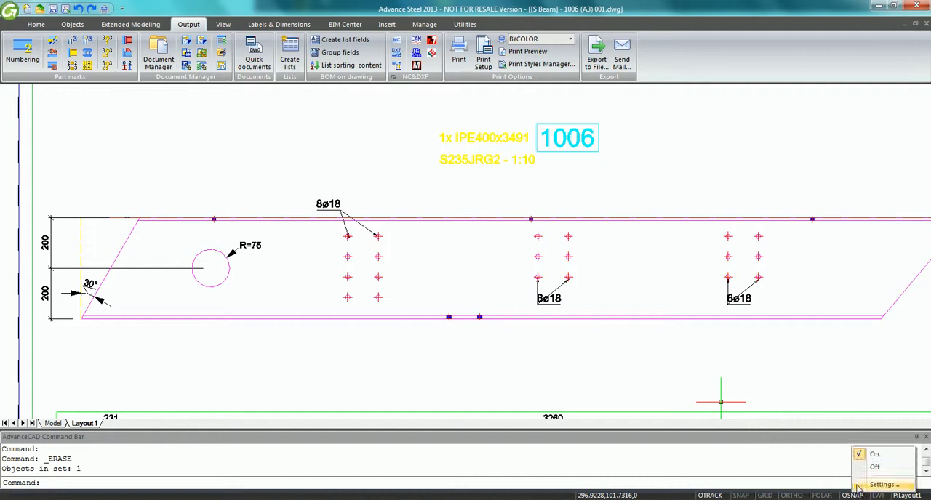
left_click(883, 484)
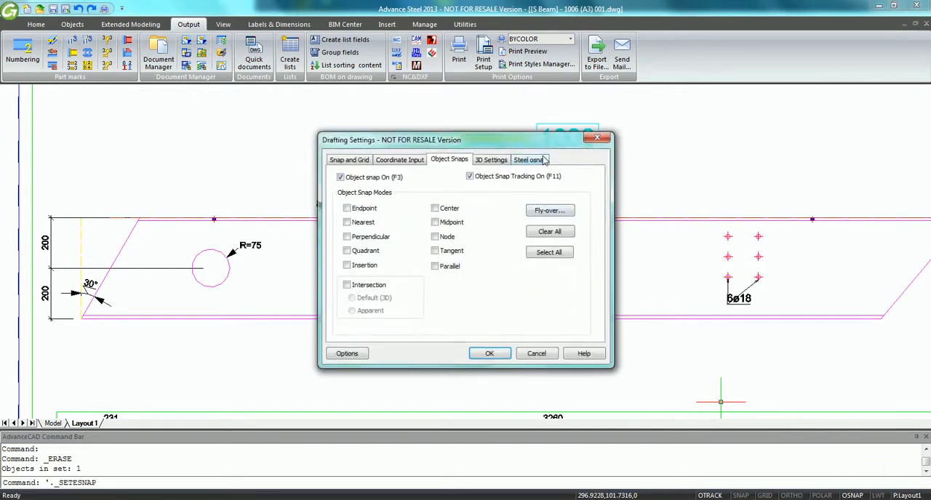
left_click(530, 160)
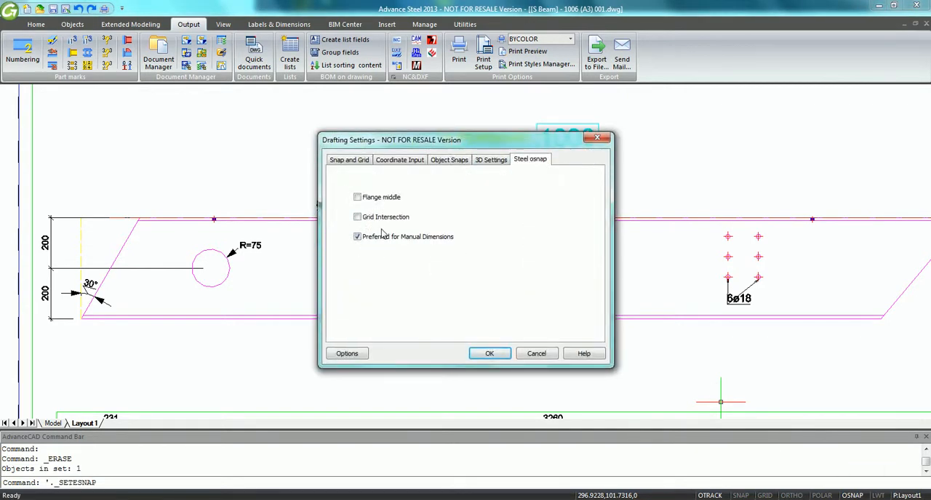
left_click(488, 354)
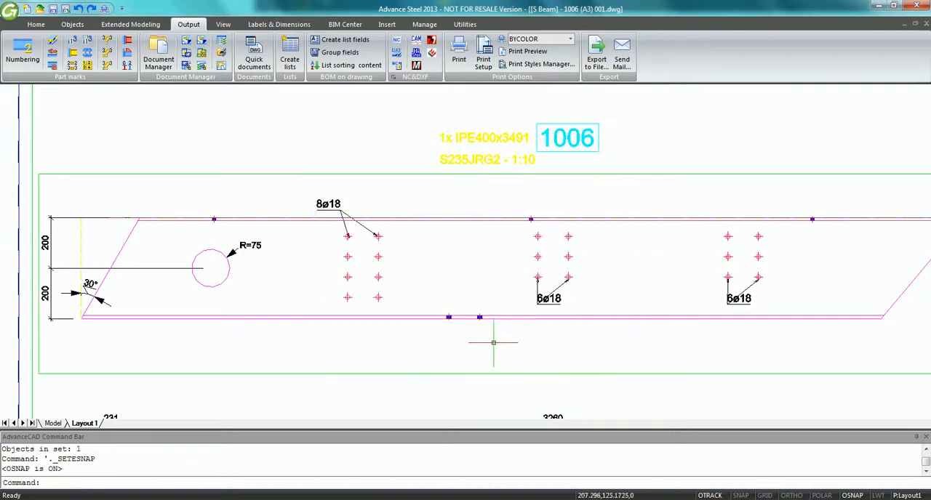
Start a horizontal linear dimension on the beam's front view.
left_click(279, 23)
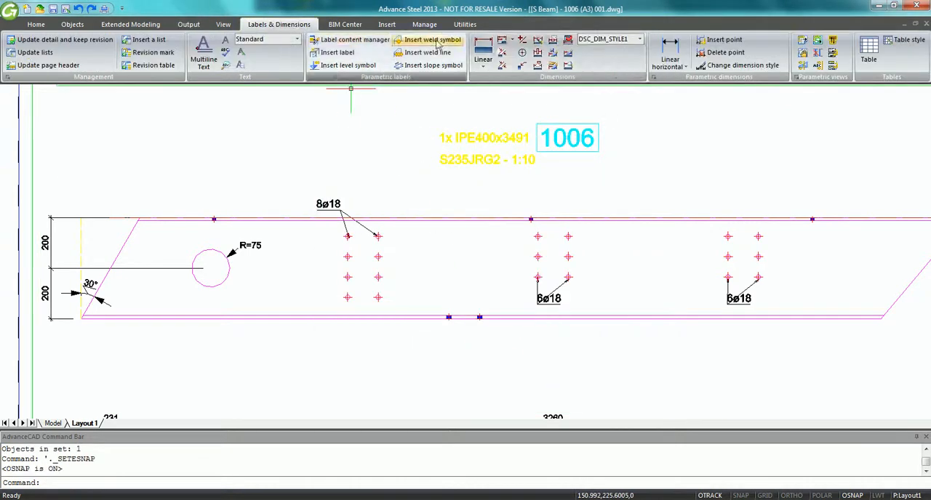
left_click(667, 53)
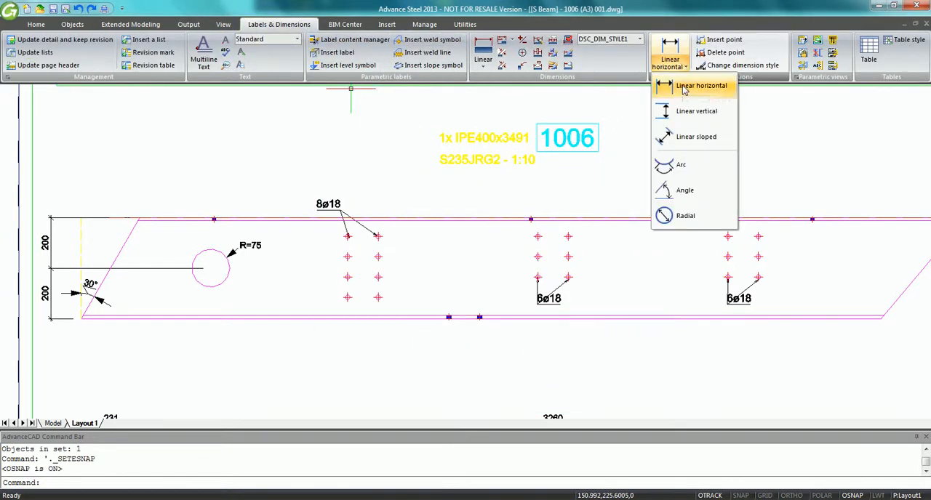
left_click(701, 85)
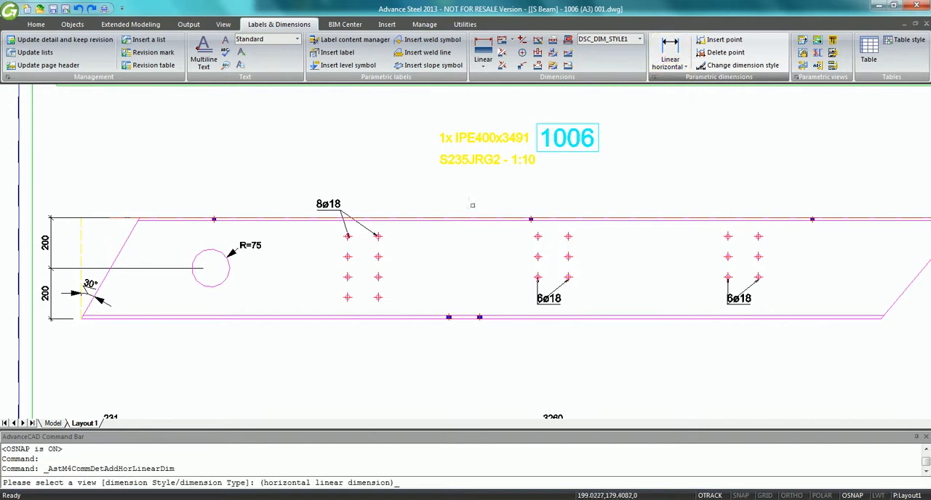
left_click(143, 215)
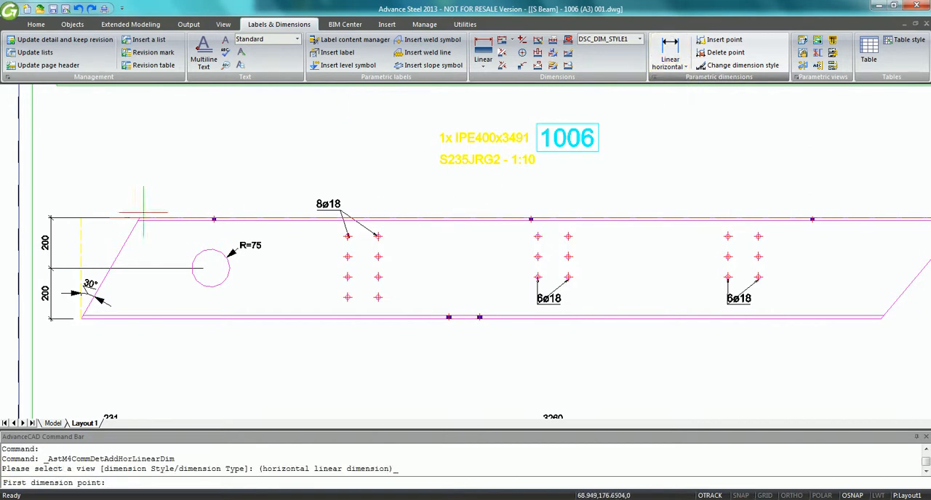
Snap the beam ends and hole columns for the 820, 120, 630, 120, 630, 120, 820 chain.
left_click(348, 236)
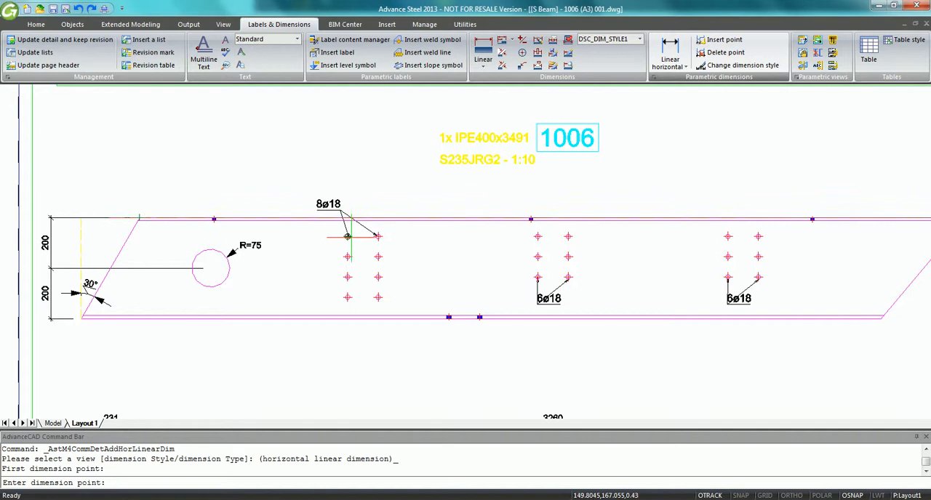
left_click(378, 236)
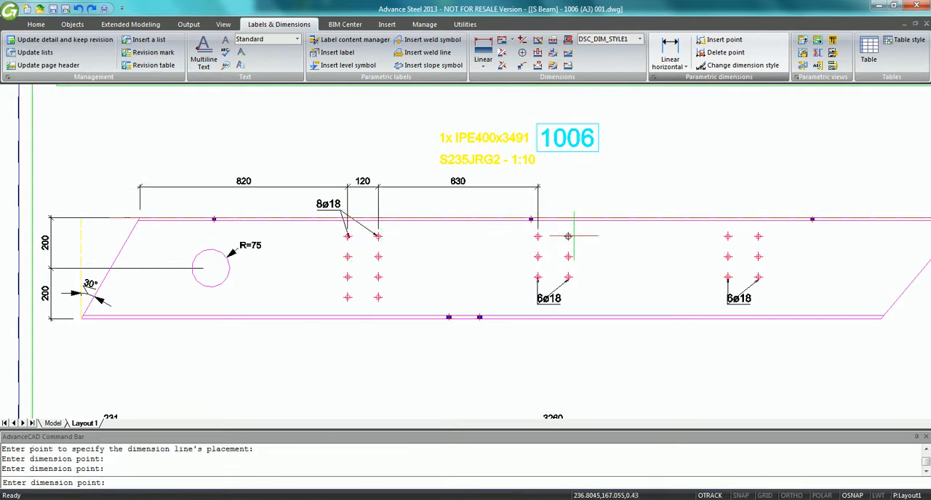
left_click(759, 236)
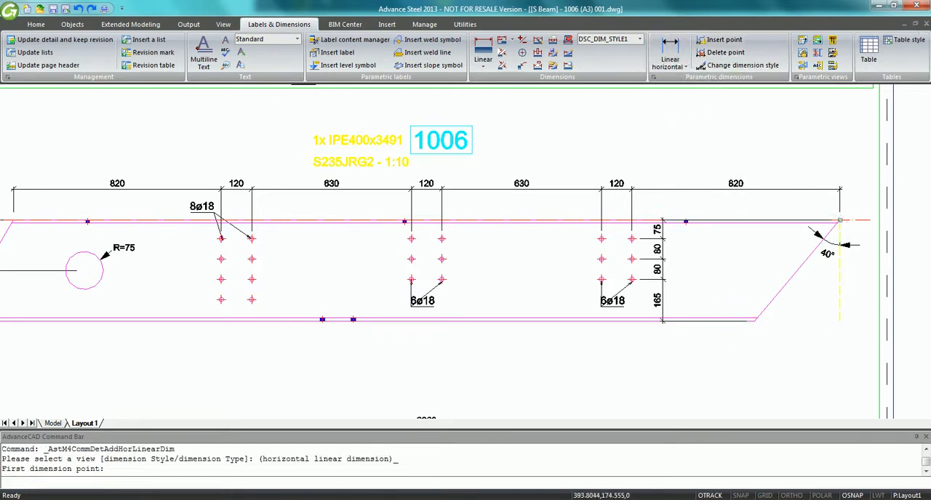
left_click(755, 320)
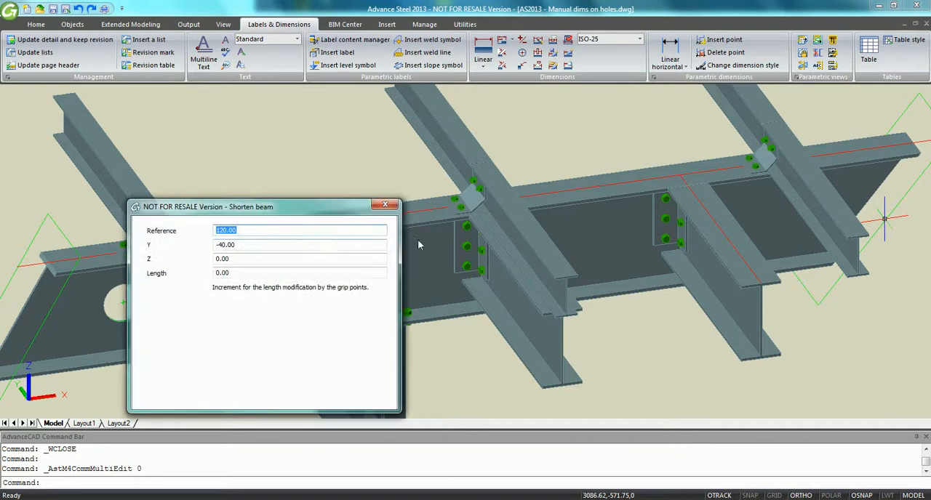
Close the Shorten beam settings after entering -5.
type("-5")
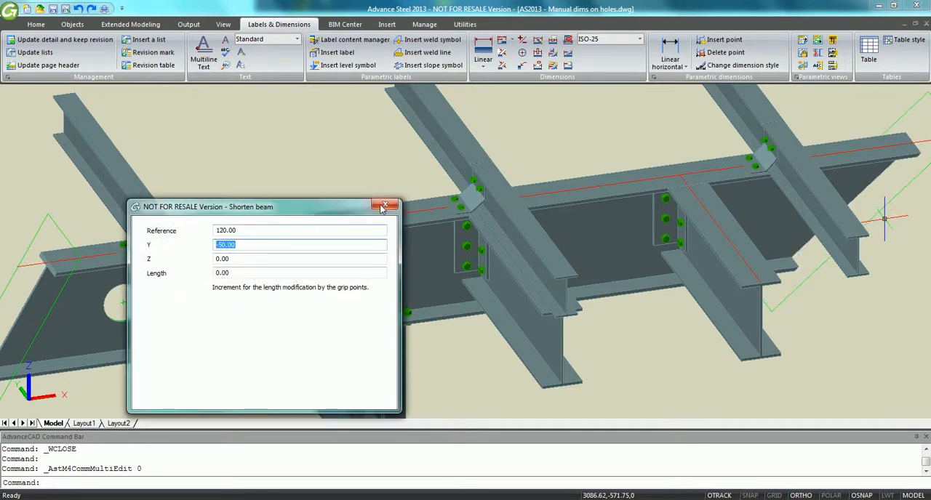
left_click(385, 206)
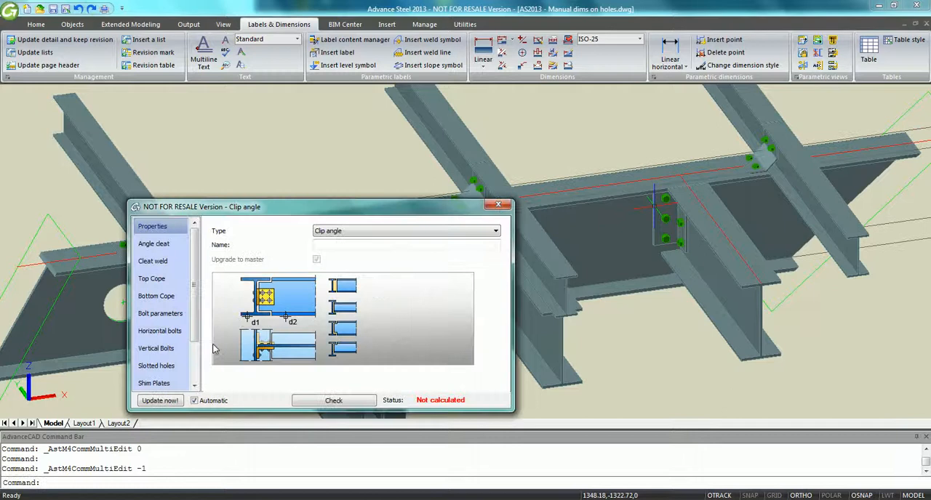
Set the clip angle back mark to 98 and vertical spacing to 74, then renumber the parts.
left_click(160, 330)
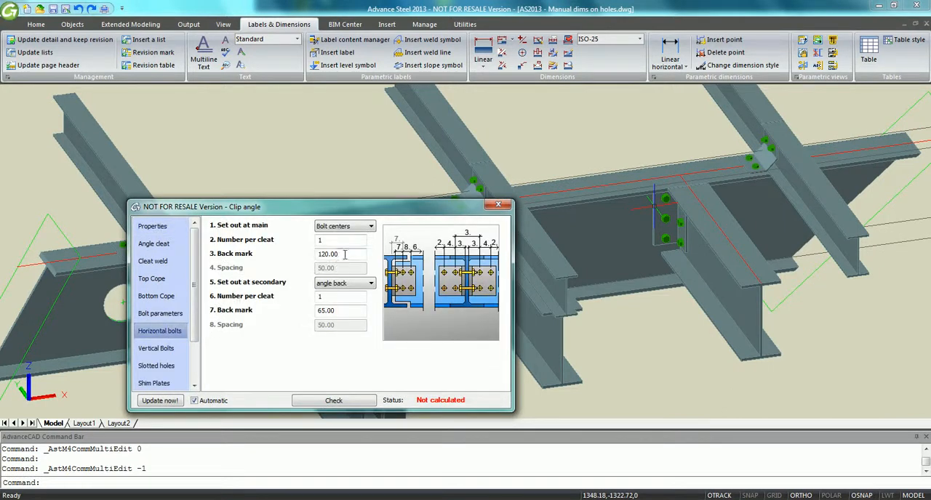
type("98")
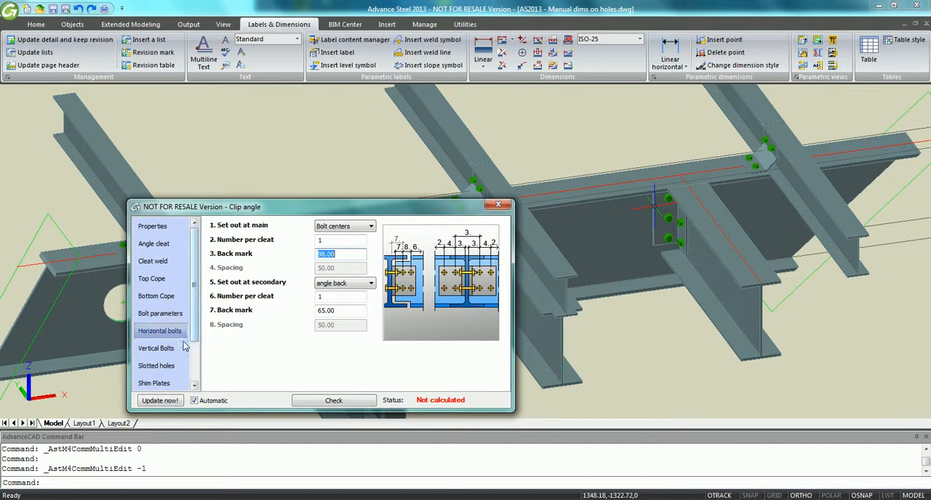
left_click(156, 348)
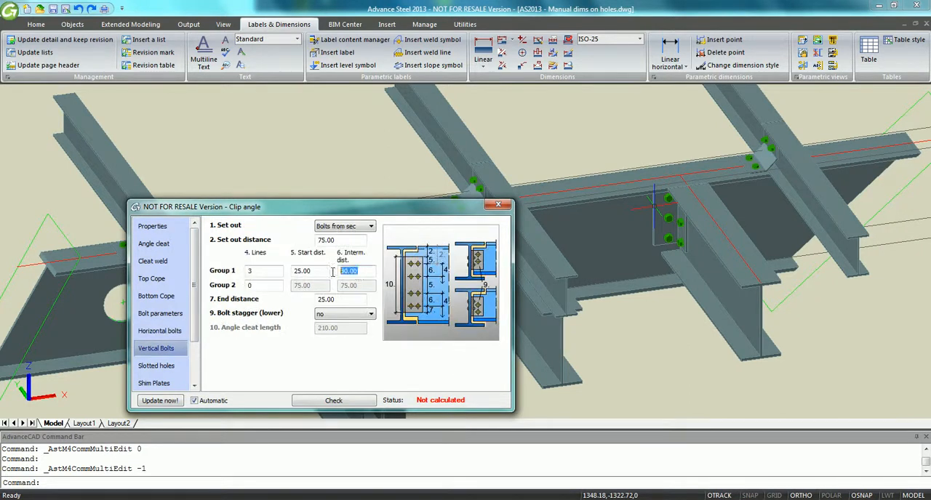
type("74.00")
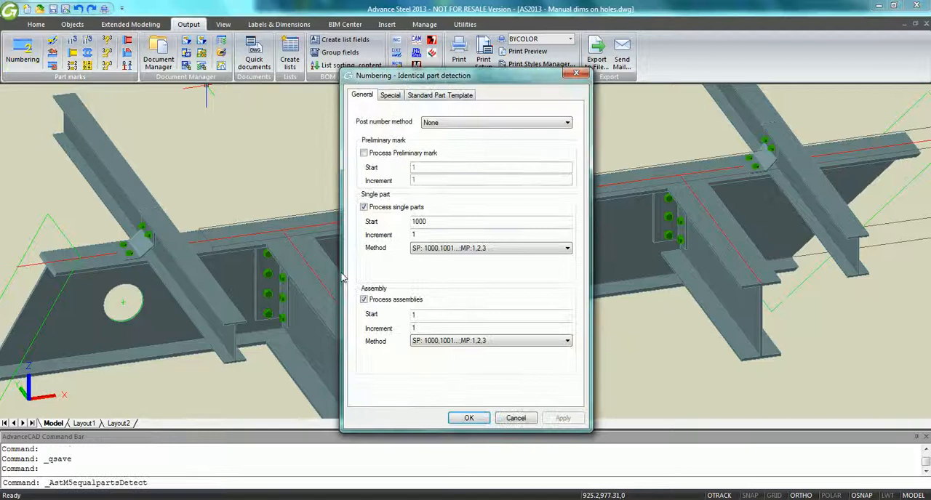
left_click(469, 418)
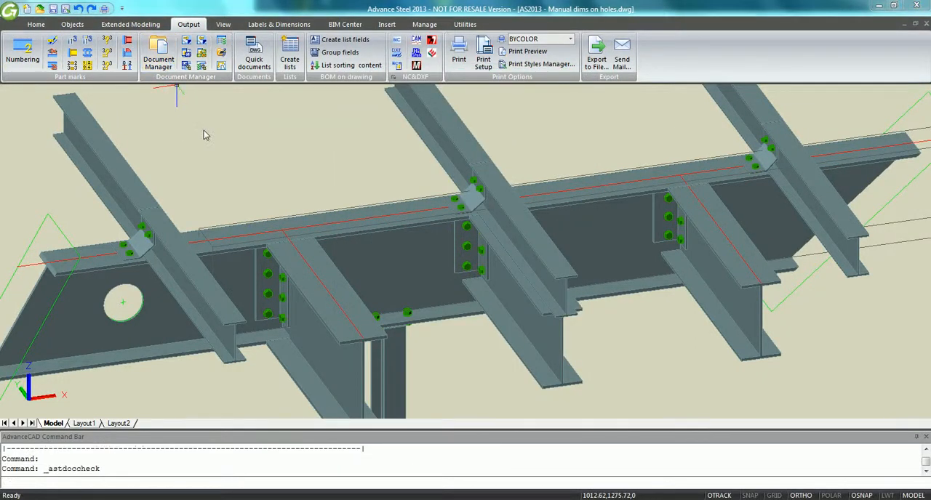
Add revision A by Paul with description 'Modif' to the drawing requiring update.
left_click(157, 55)
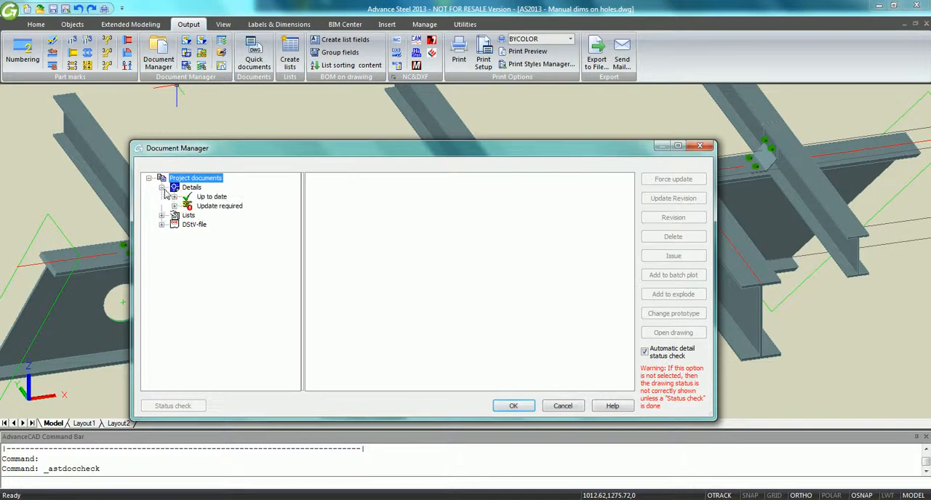
left_click(199, 216)
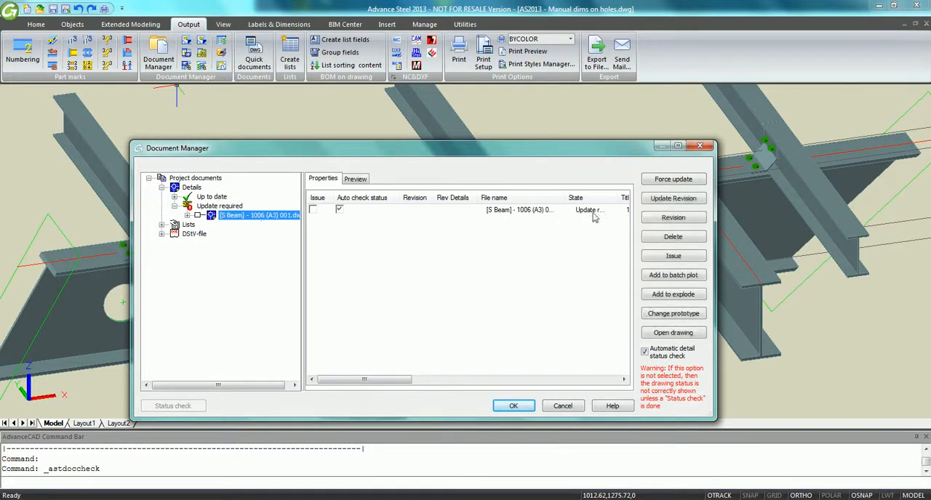
left_click(672, 217)
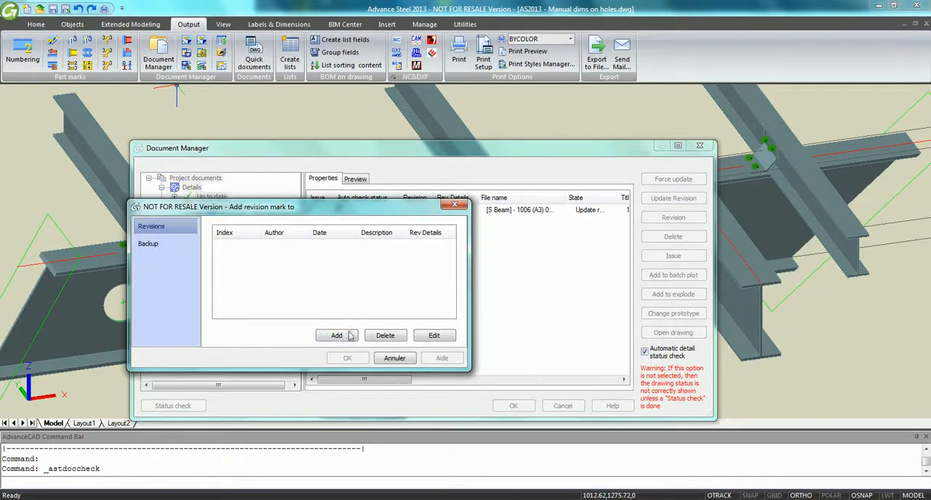
left_click(336, 335)
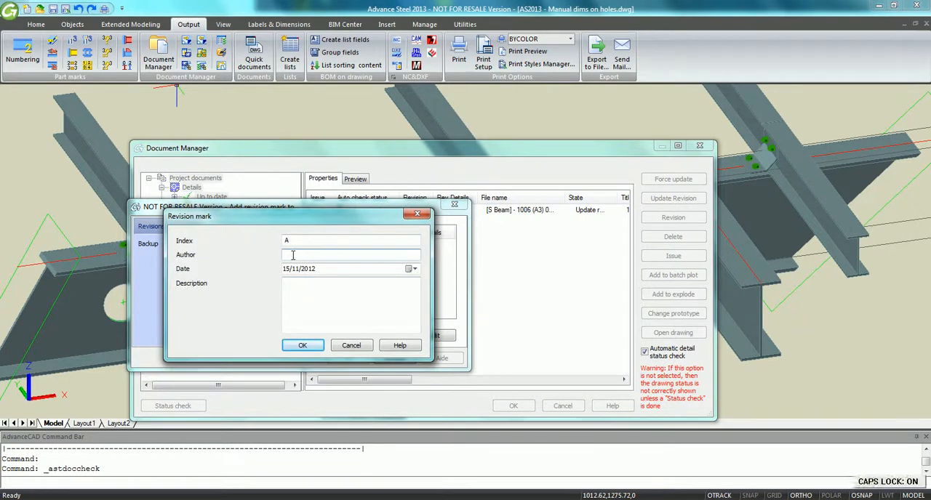
type("Paul")
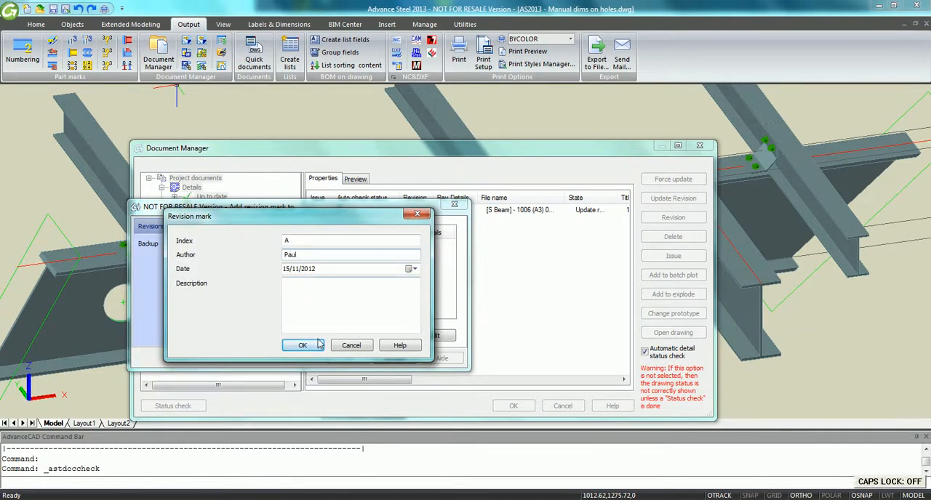
type("Modif")
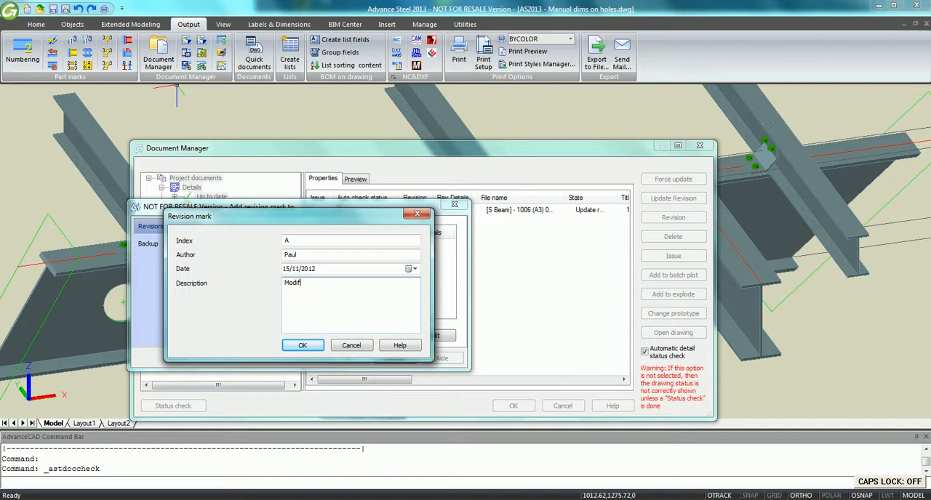
left_click(303, 345)
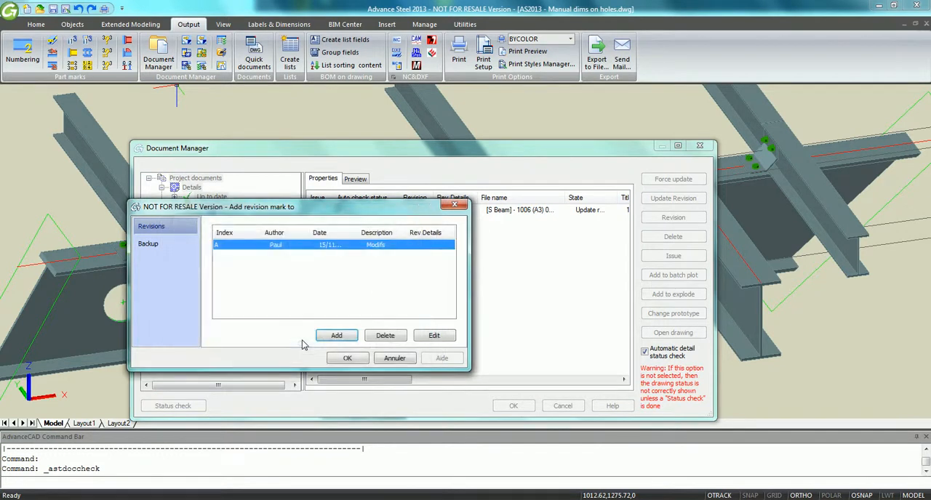
Apply the revision update and preview beam 1006 among up-to-date documents.
left_click(149, 243)
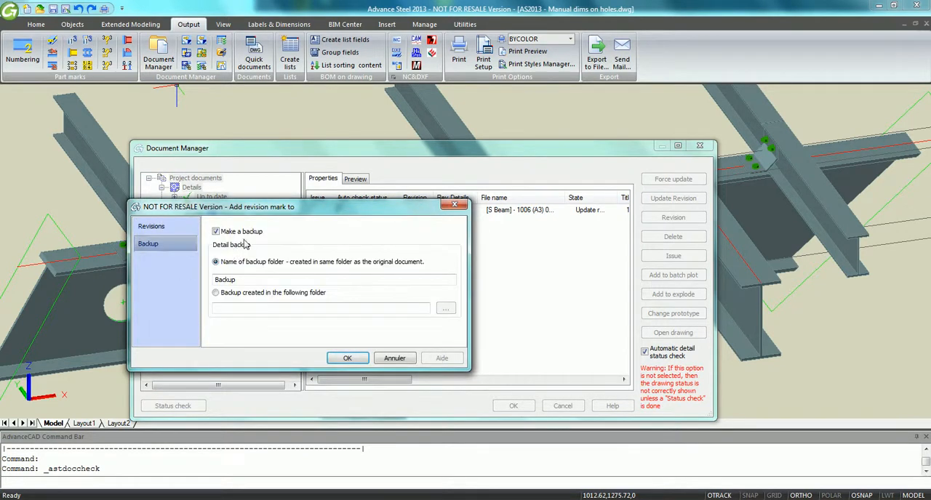
left_click(346, 358)
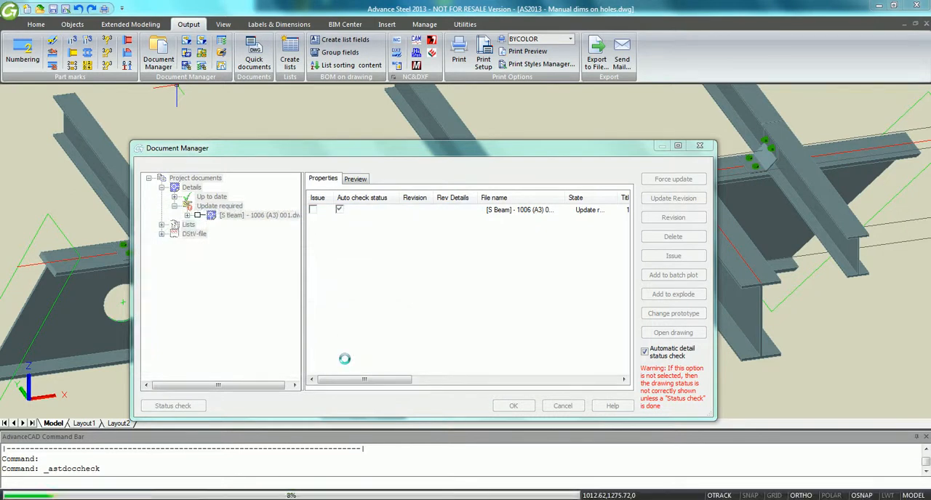
left_click(672, 198)
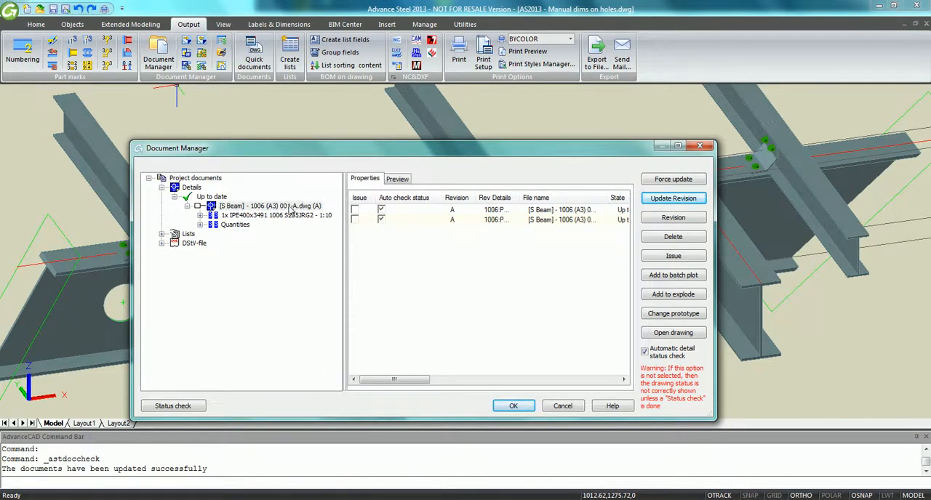
left_click(397, 179)
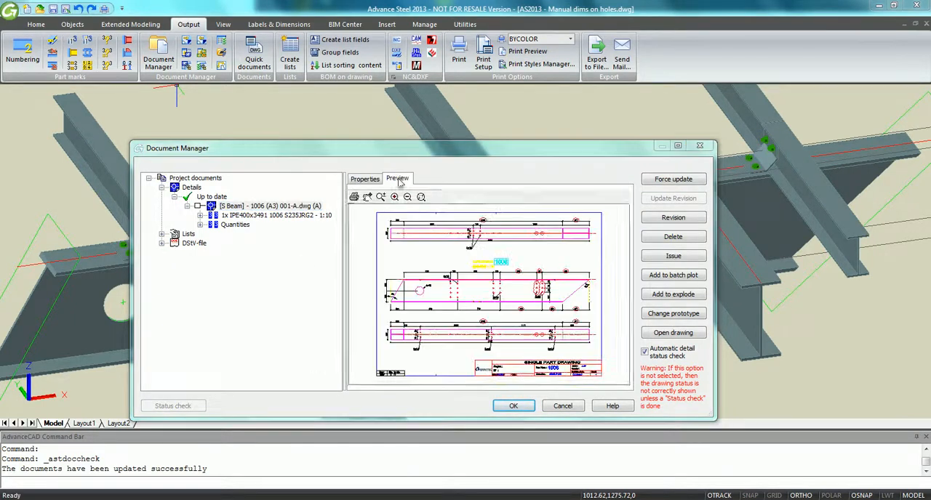
Open the updated beam 1006 drawing and zoom to the revision clouds and dimensions.
left_click(512, 406)
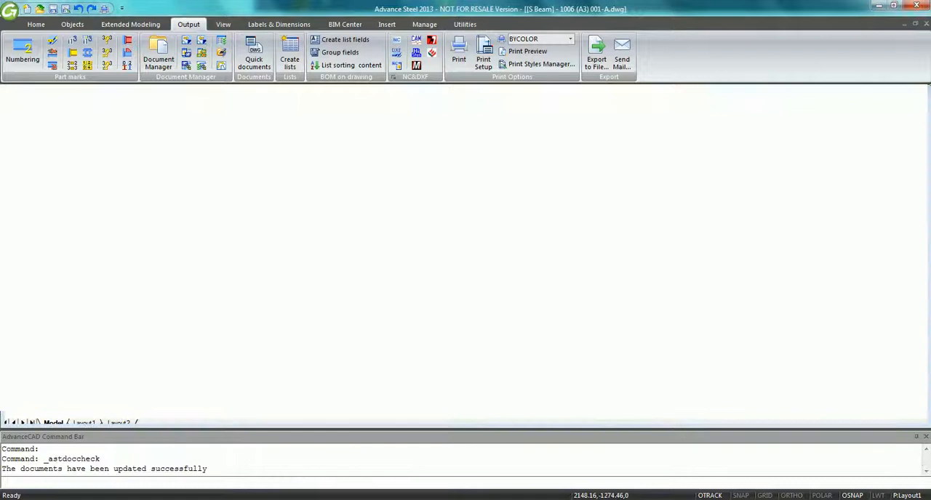
left_click(72, 422)
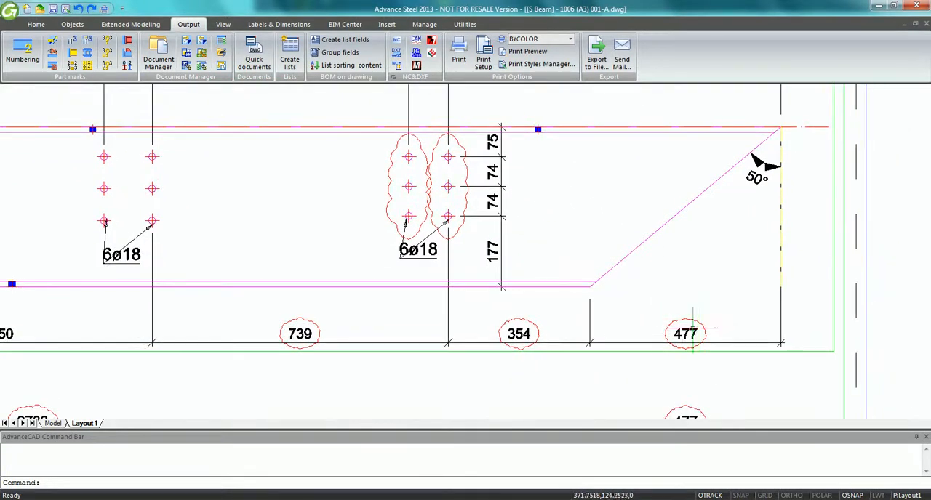
scroll("down", 3)
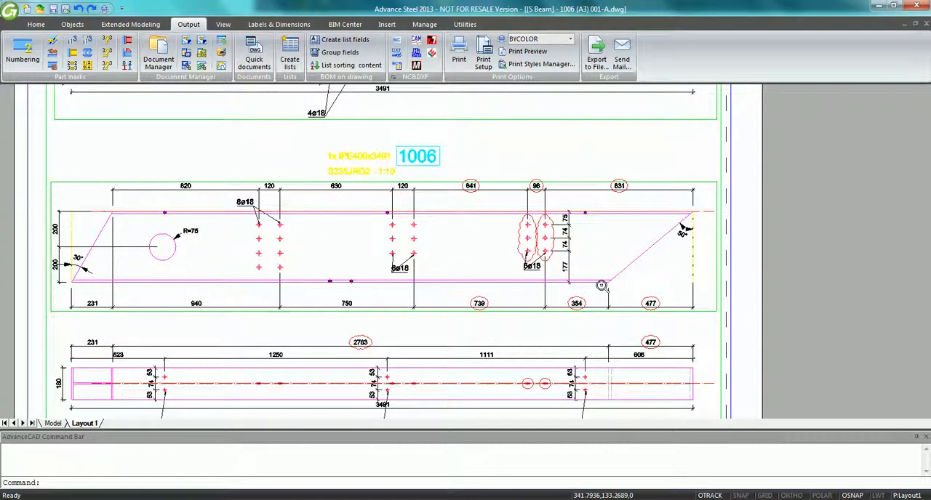
scroll("down", 3)
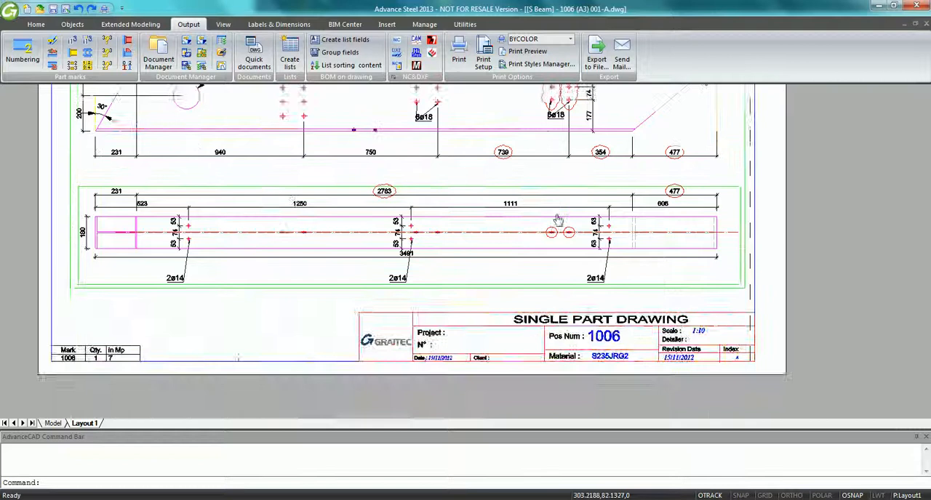